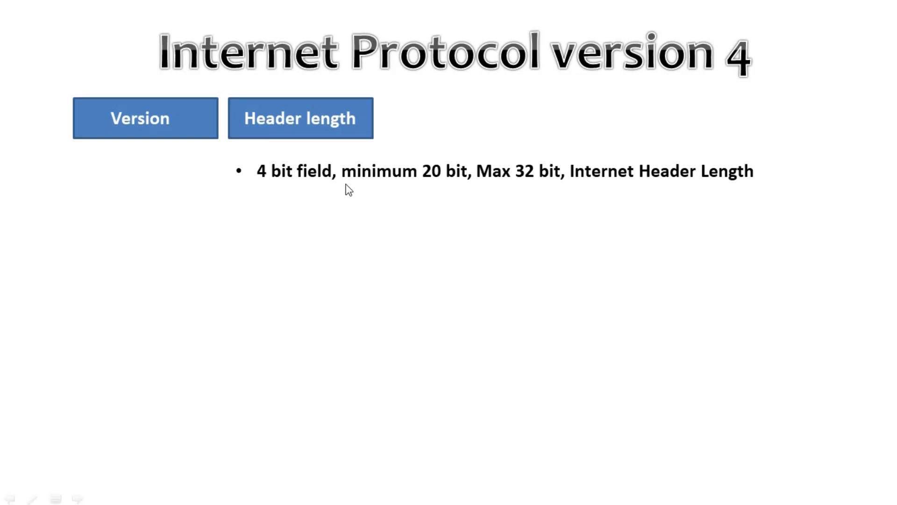
pyautogui.moveTo(419, 200)
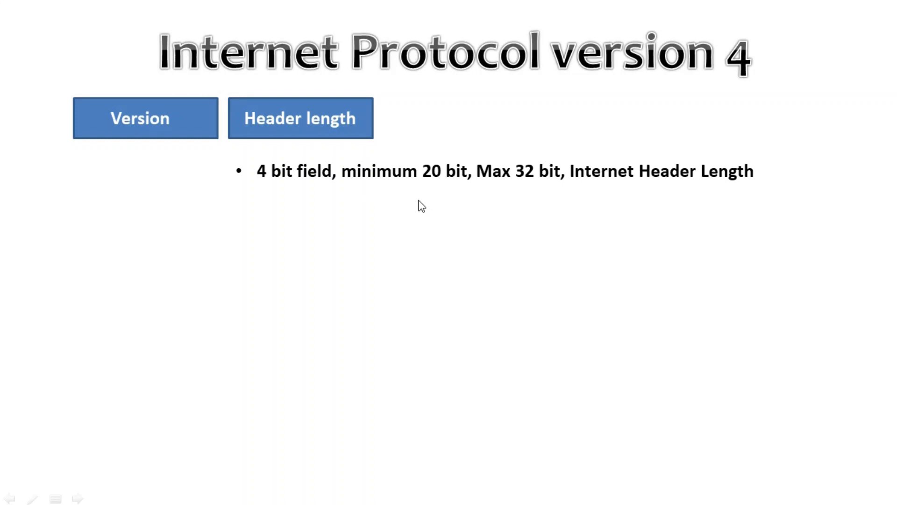
pyautogui.moveTo(461, 187)
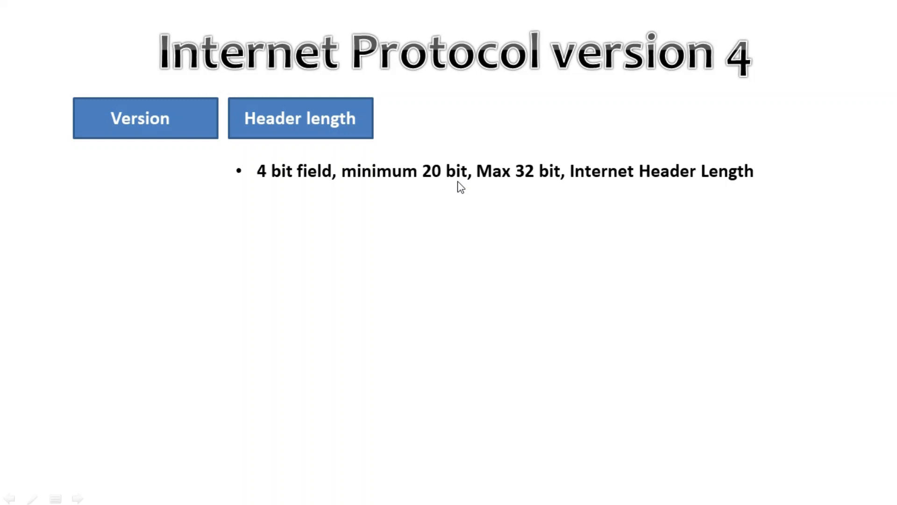
pyautogui.moveTo(526, 190)
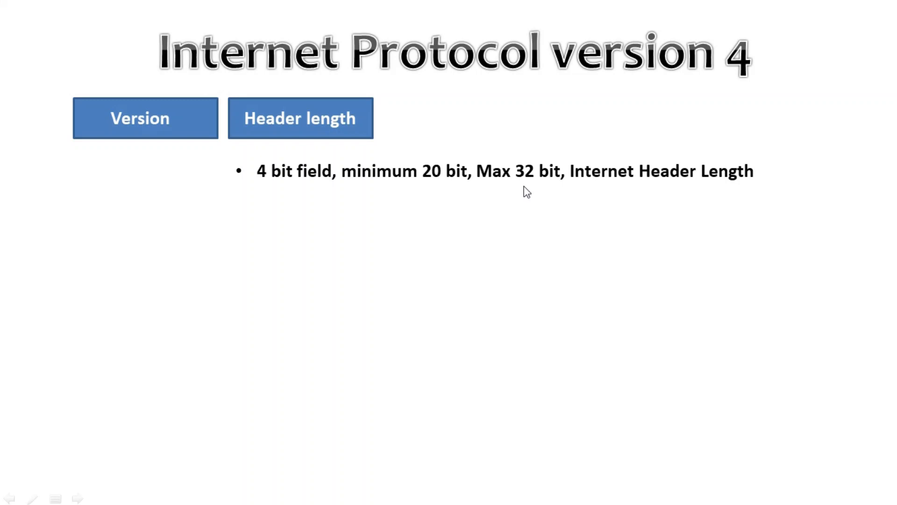
pyautogui.moveTo(528, 192)
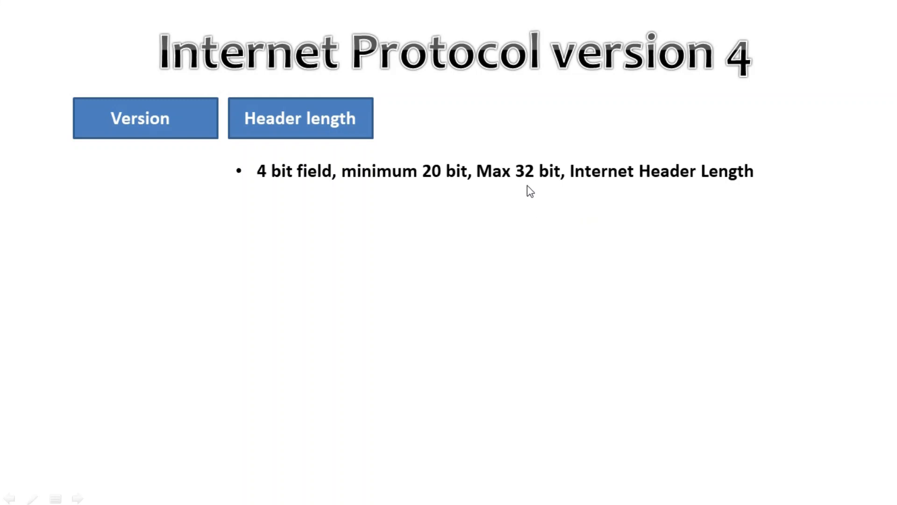
pyautogui.moveTo(536, 205)
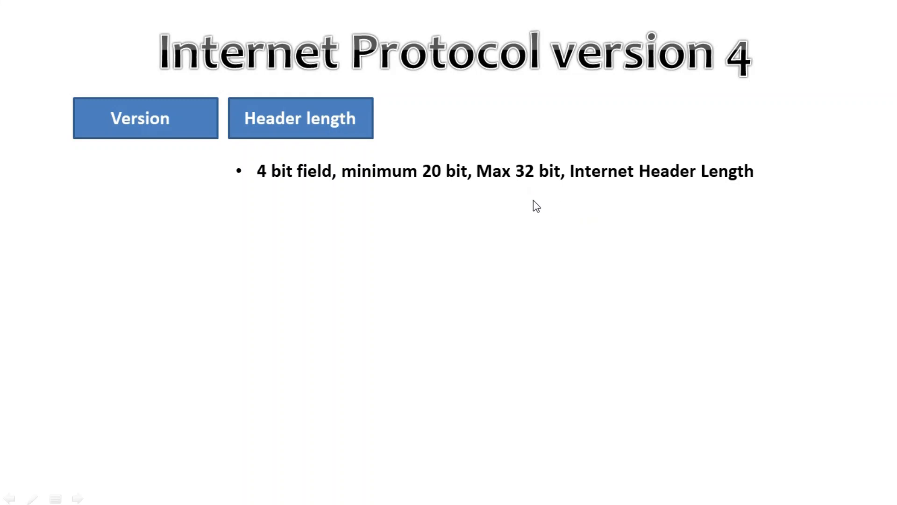
pyautogui.moveTo(663, 210)
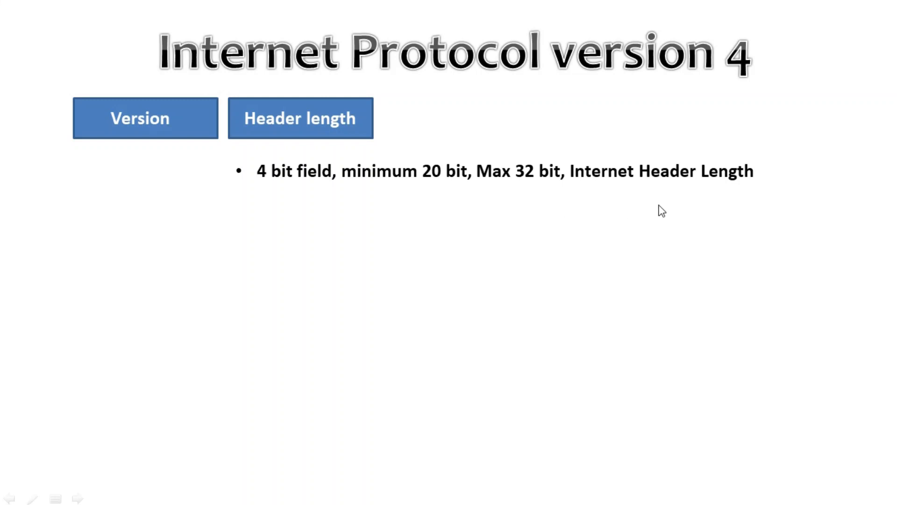
pyautogui.moveTo(655, 209)
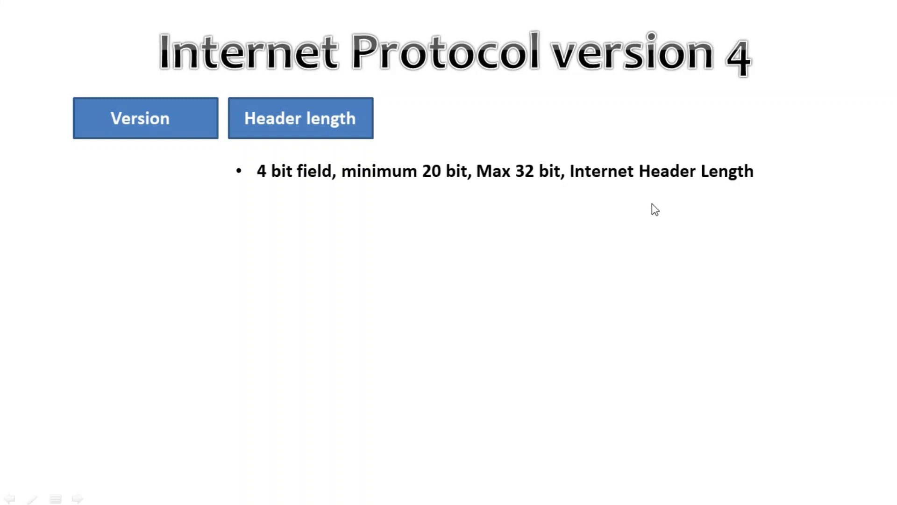
pyautogui.moveTo(657, 202)
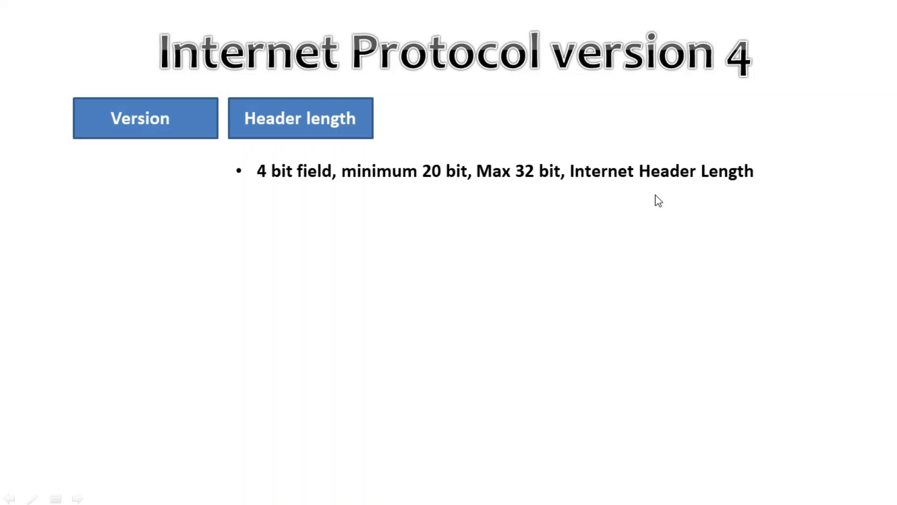
pyautogui.moveTo(734, 199)
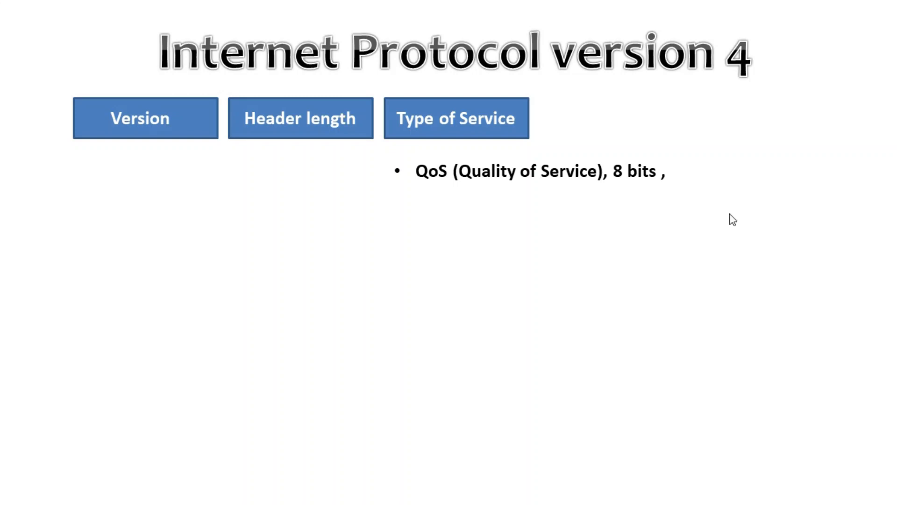
pyautogui.moveTo(703, 211)
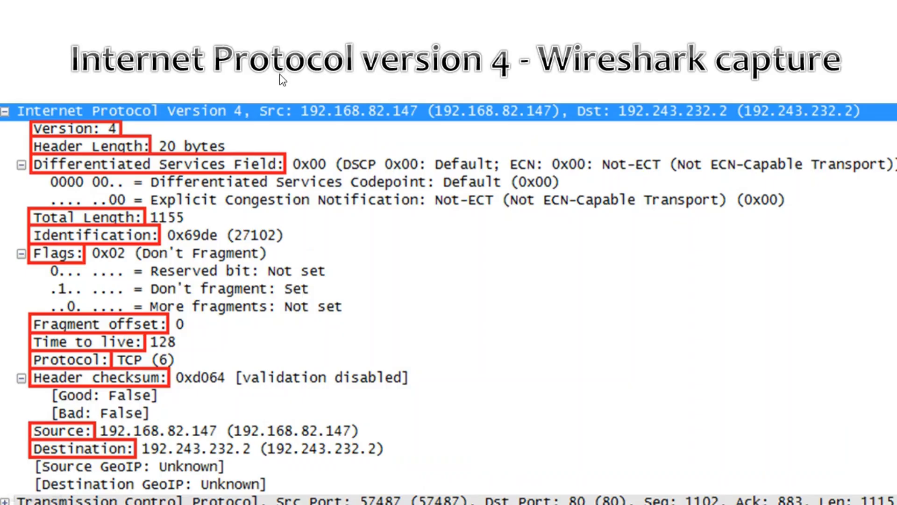
pyautogui.moveTo(33, 143)
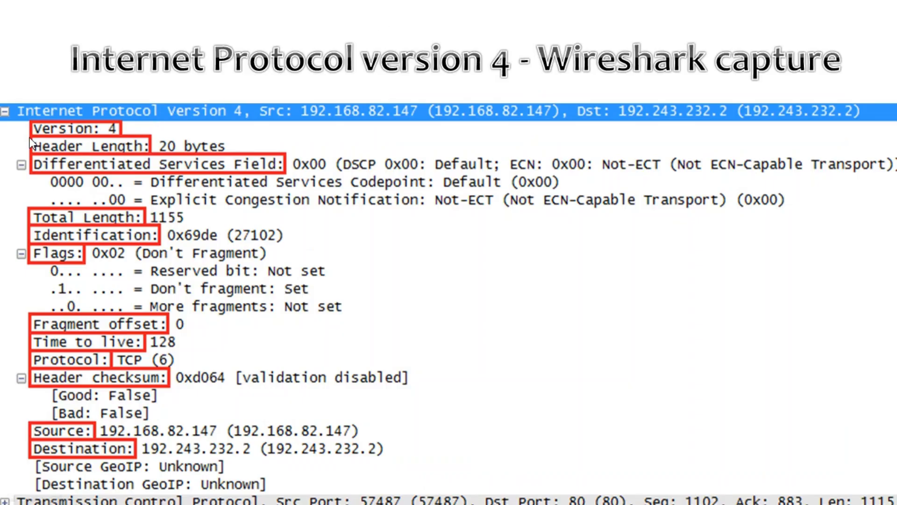
pyautogui.moveTo(117, 140)
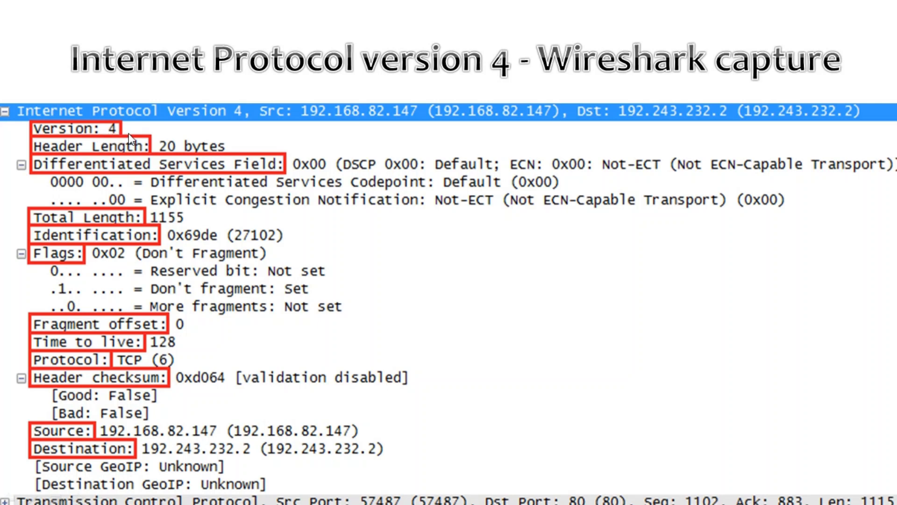
pyautogui.moveTo(220, 153)
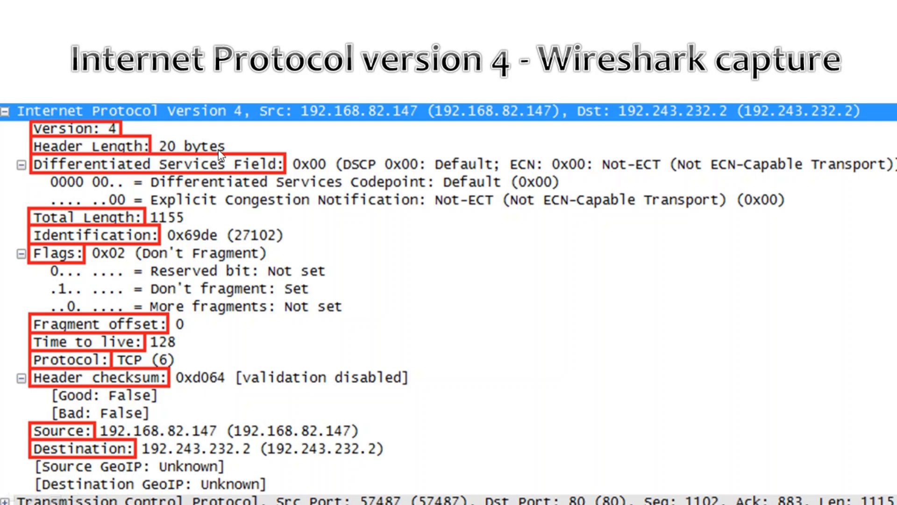
pyautogui.moveTo(45, 237)
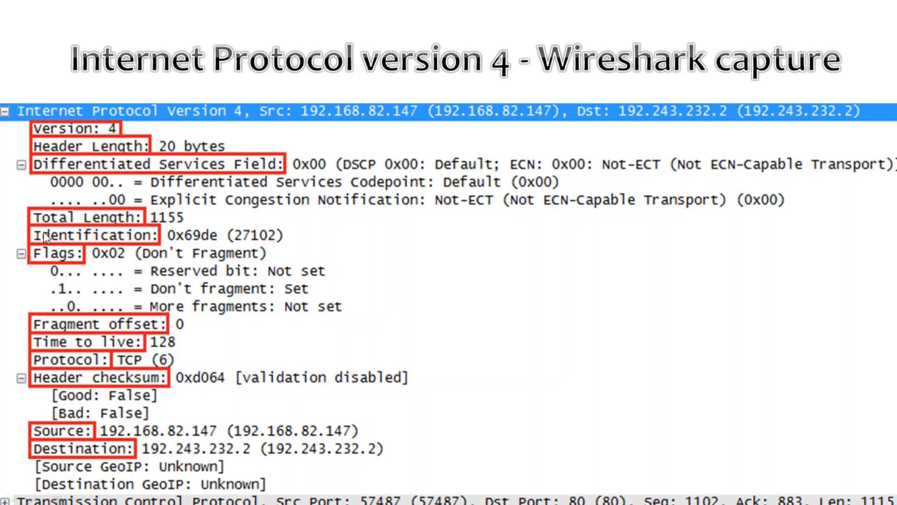
pyautogui.moveTo(47, 247)
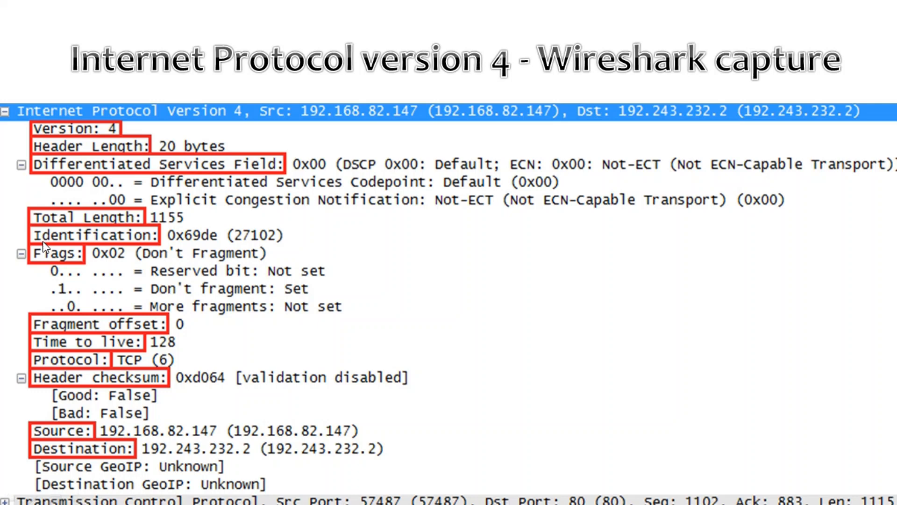
pyautogui.moveTo(126, 275)
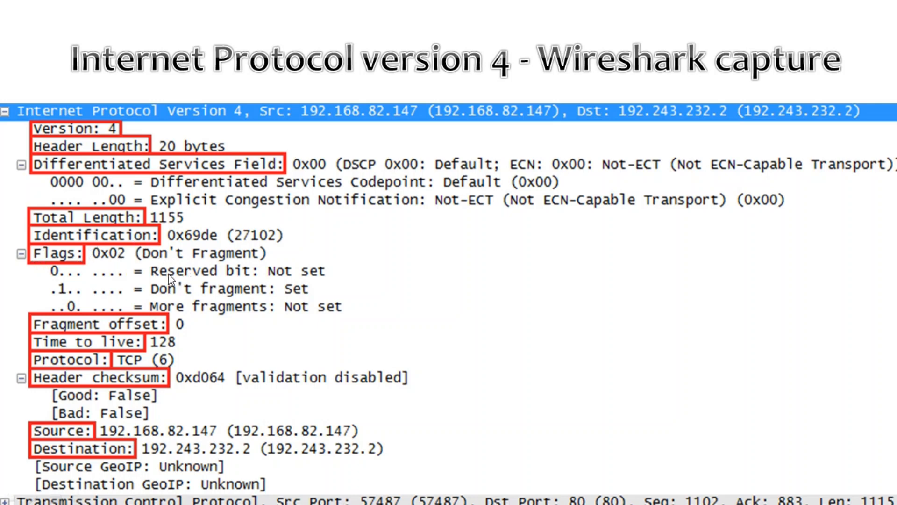
pyautogui.moveTo(175, 301)
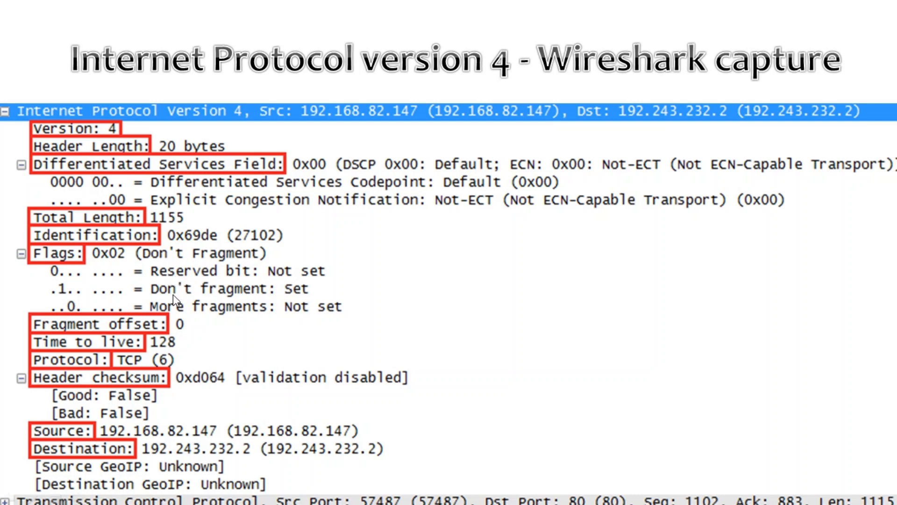
pyautogui.moveTo(108, 325)
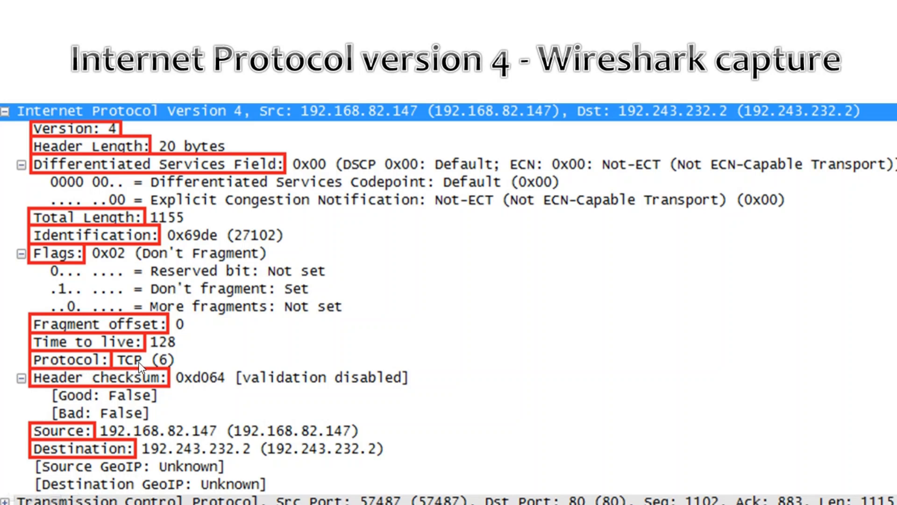
pyautogui.moveTo(84, 393)
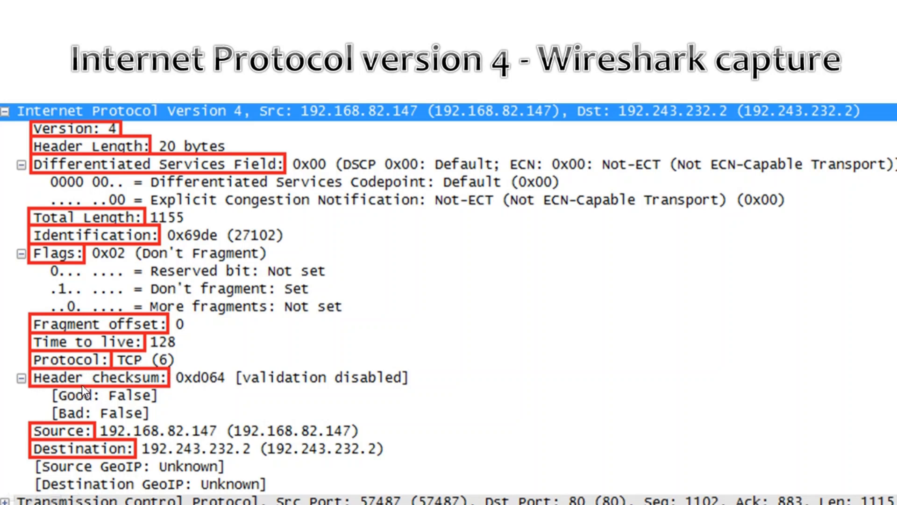
pyautogui.moveTo(66, 436)
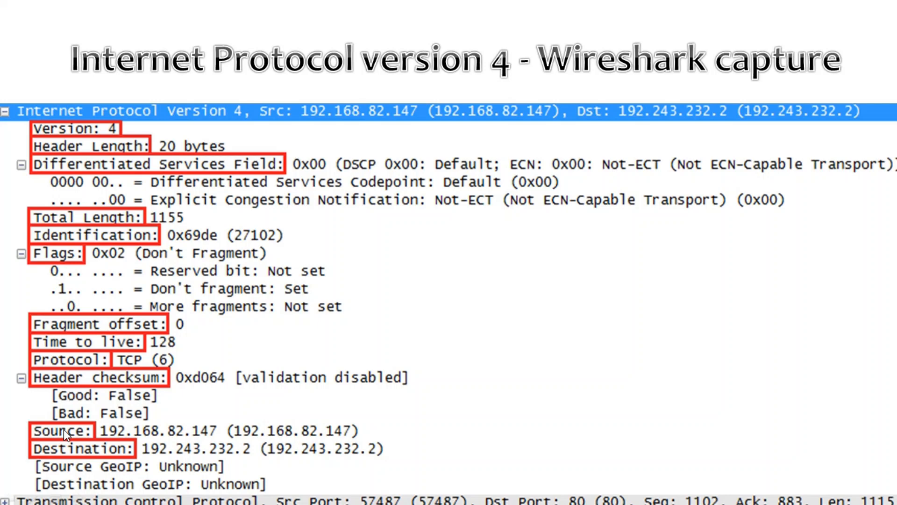
pyautogui.moveTo(89, 448)
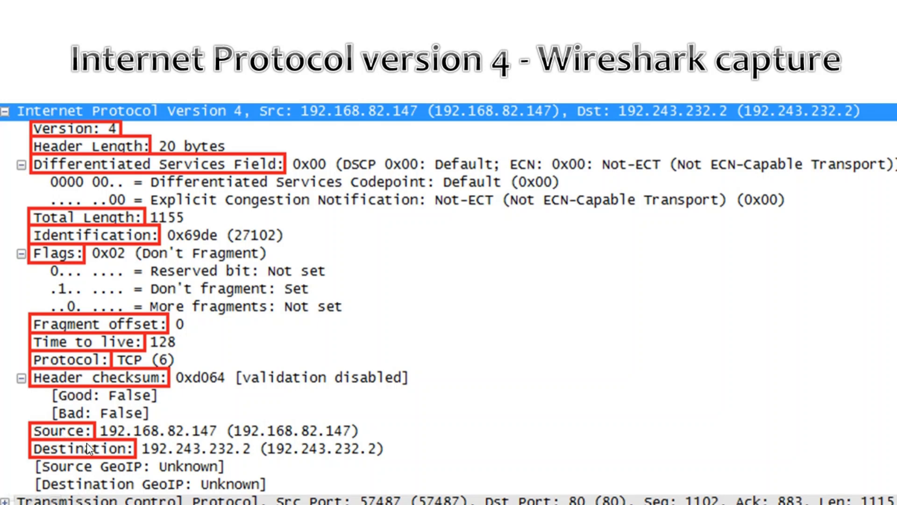
pyautogui.moveTo(368, 401)
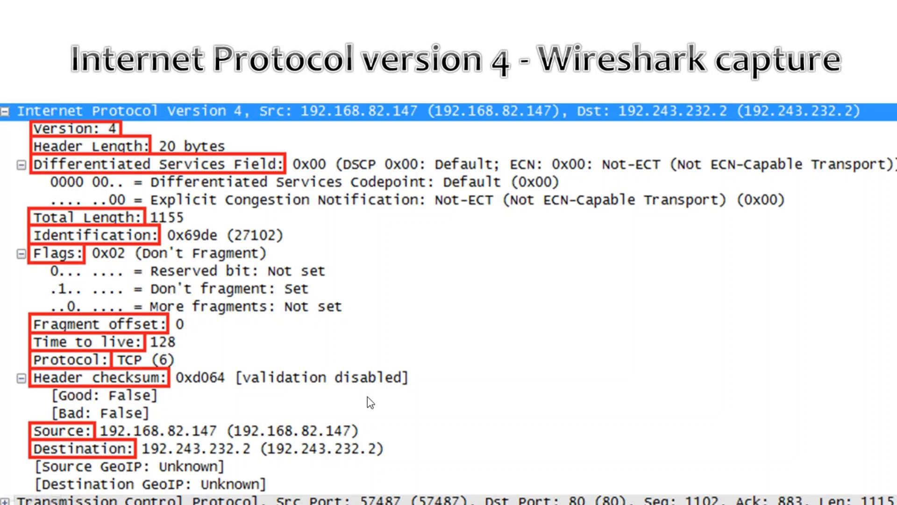
pyautogui.moveTo(606, 382)
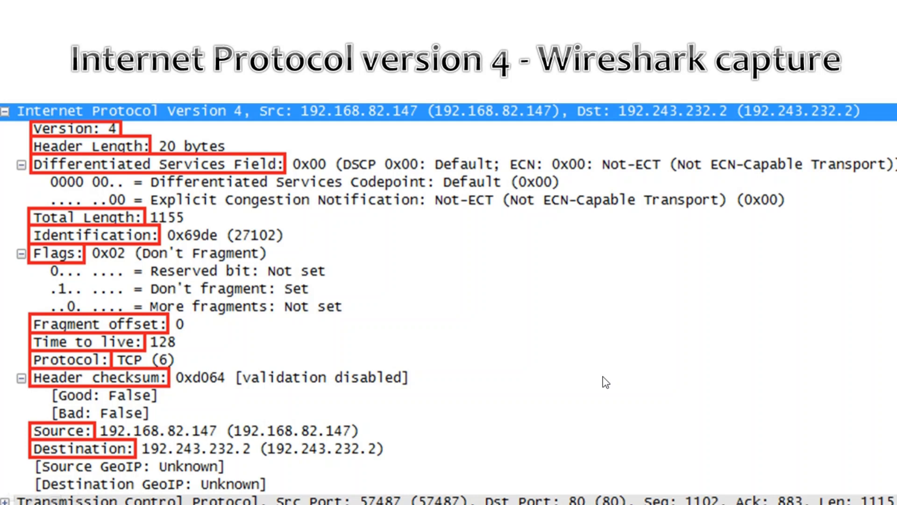
pyautogui.moveTo(606, 382)
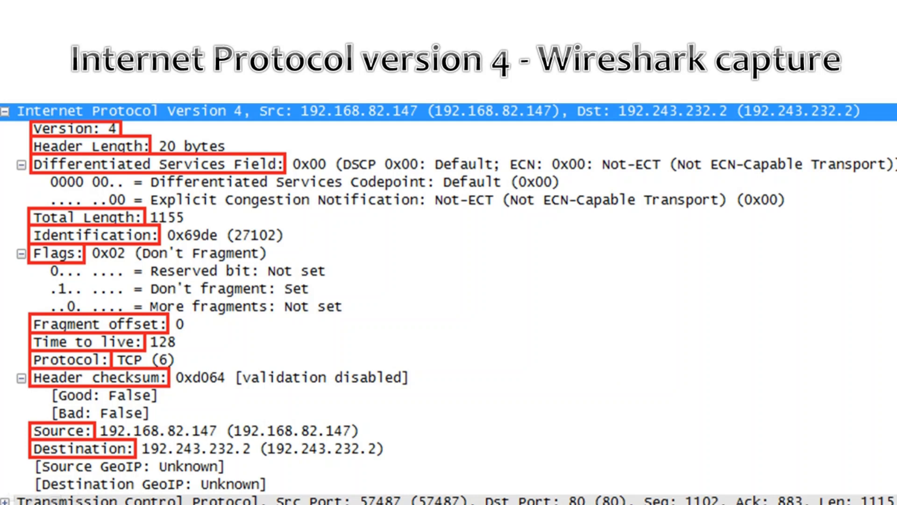